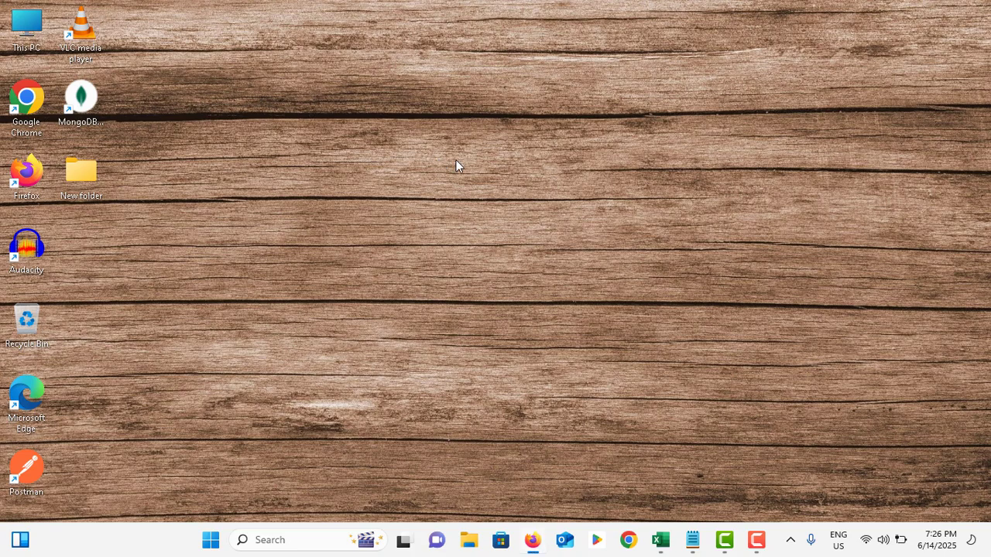
mouse_move(249, 468)
text(c)
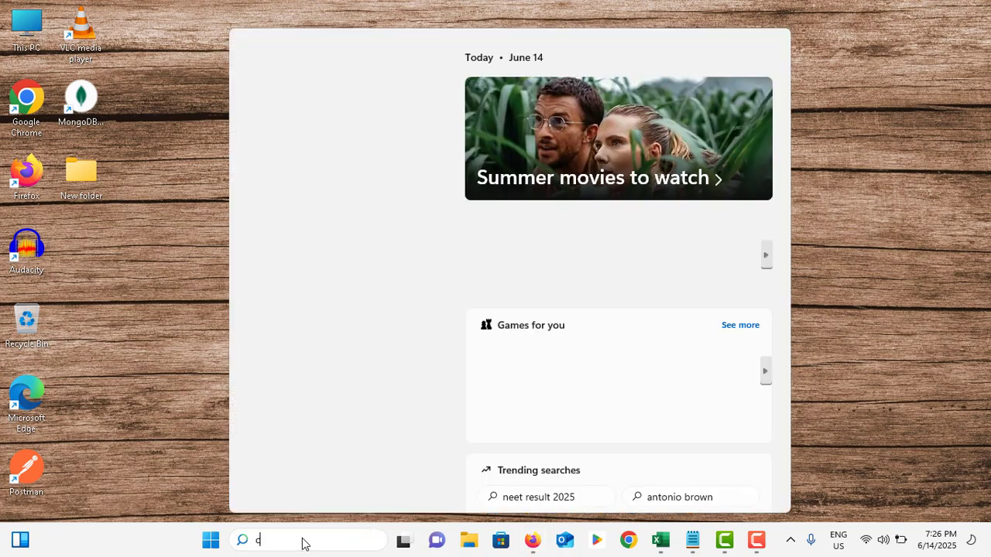
- Search for Command Prompt and run it as administrator
text(ommand Prompt)
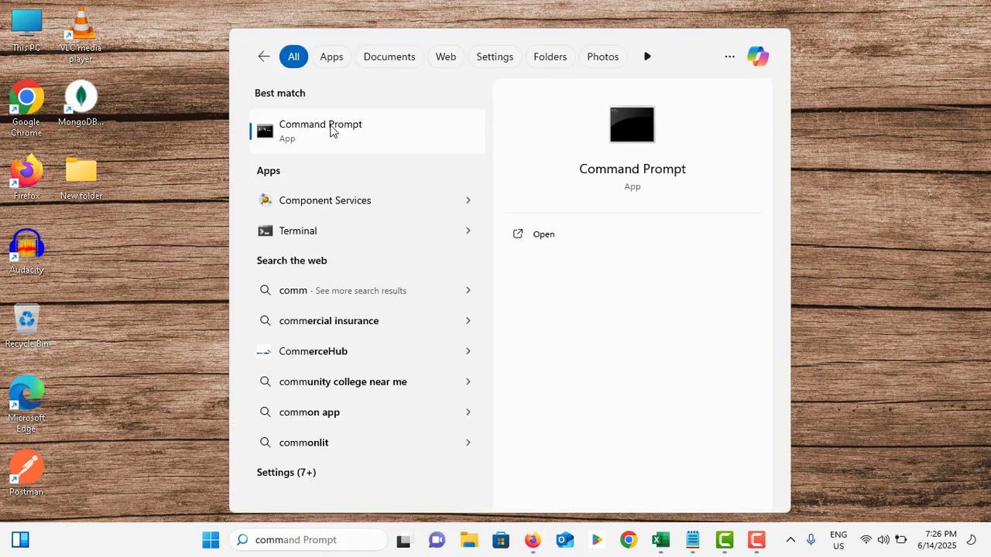
right_click(320, 130)
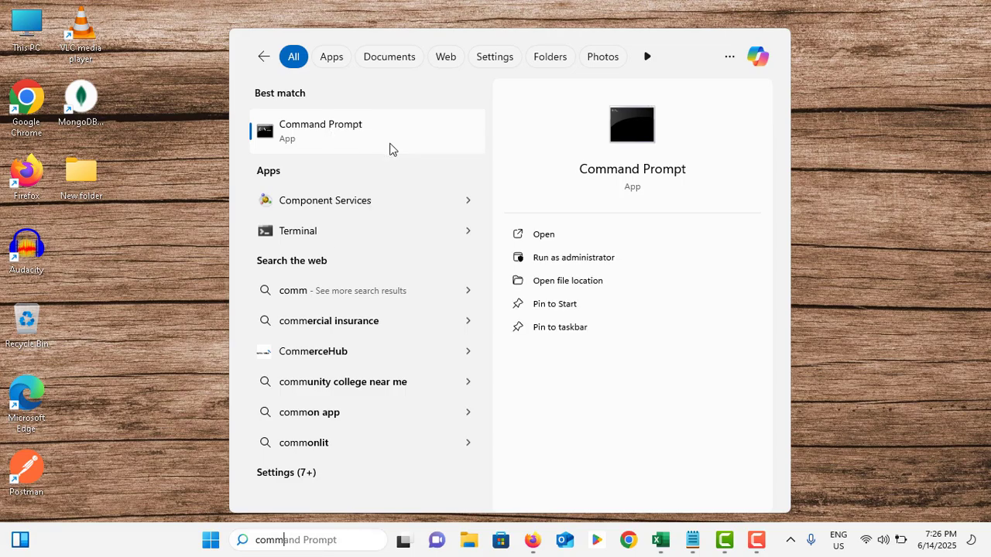
click(573, 257)
text(sfc /sc)
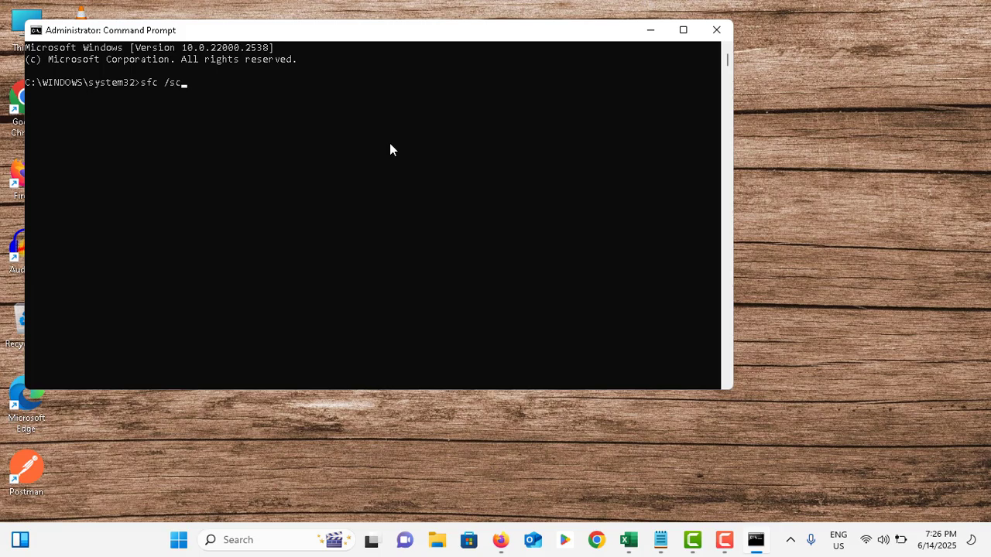
- Enter sfc /scannow, then replace it with DISM /Online /Cleanup-Image /RestoreHealth
text(annow)
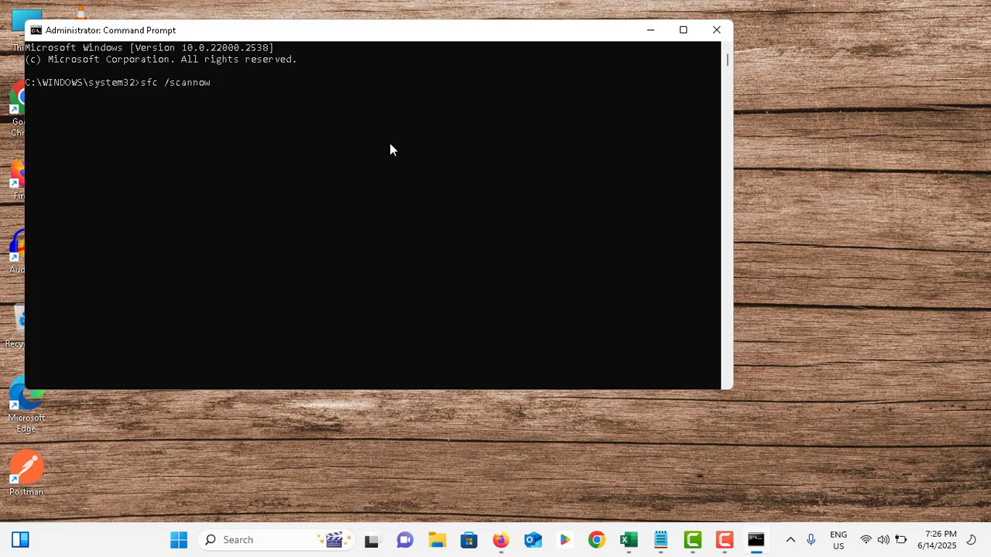
text(DISM /Online /Cleanup-Image /RestoreHealth)
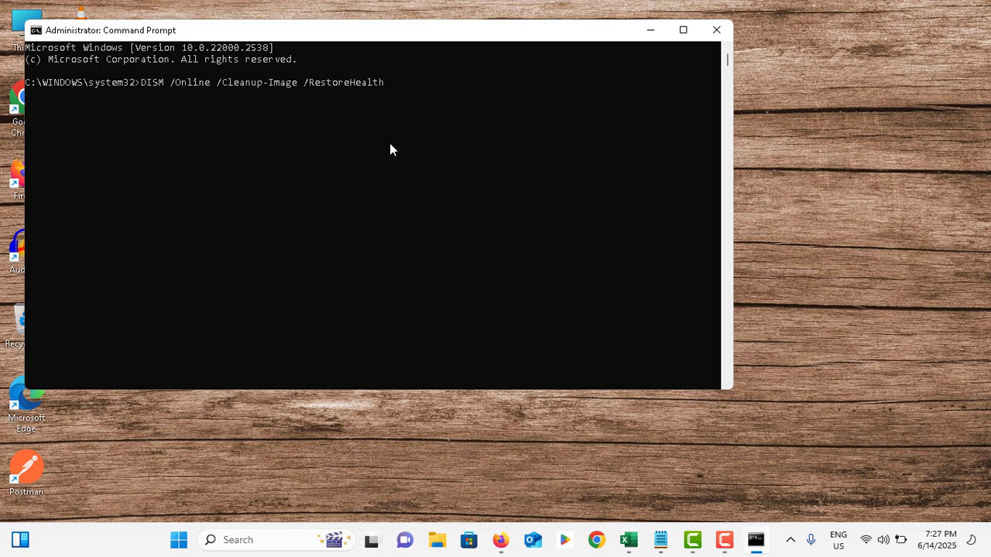
mouse_move(155, 89)
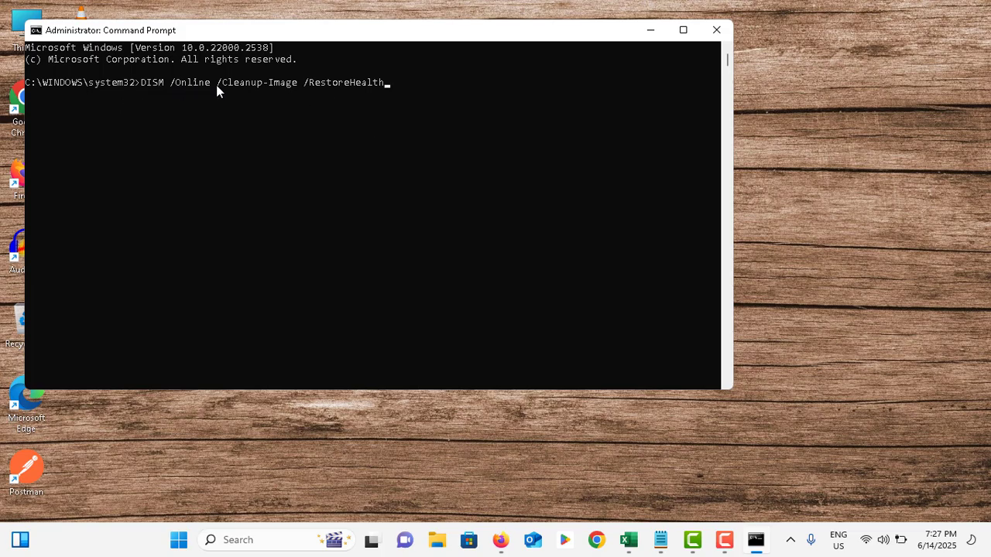
mouse_move(302, 90)
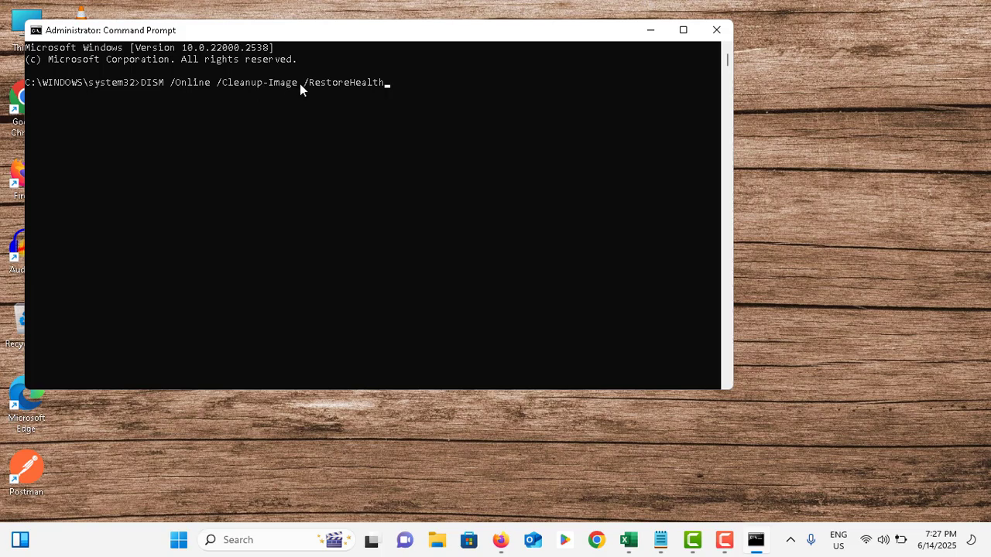
mouse_move(391, 87)
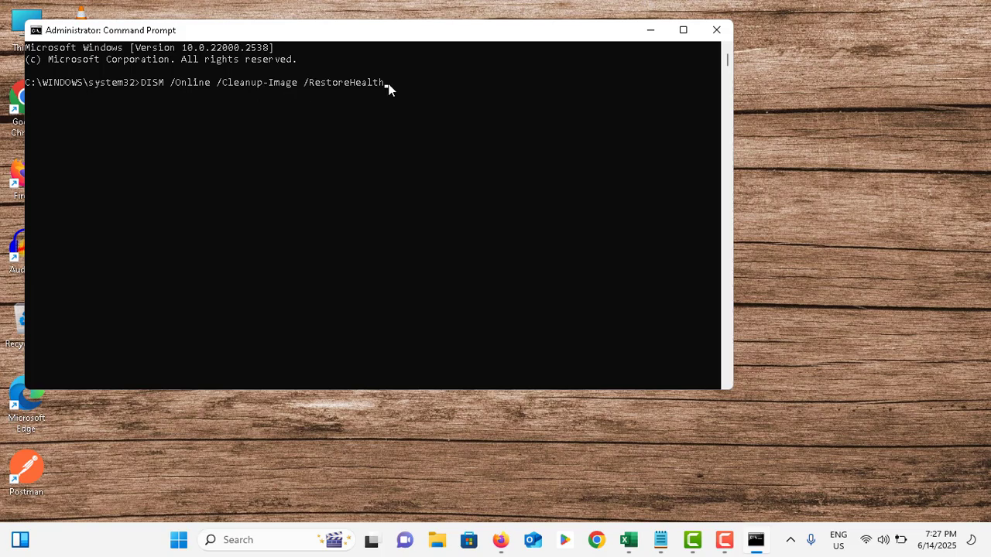
mouse_move(326, 92)
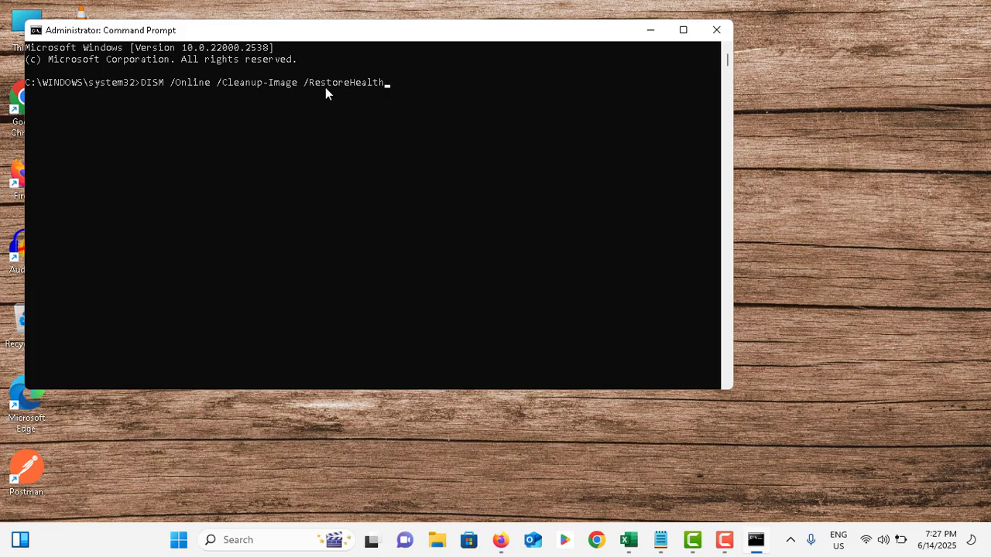
mouse_move(366, 92)
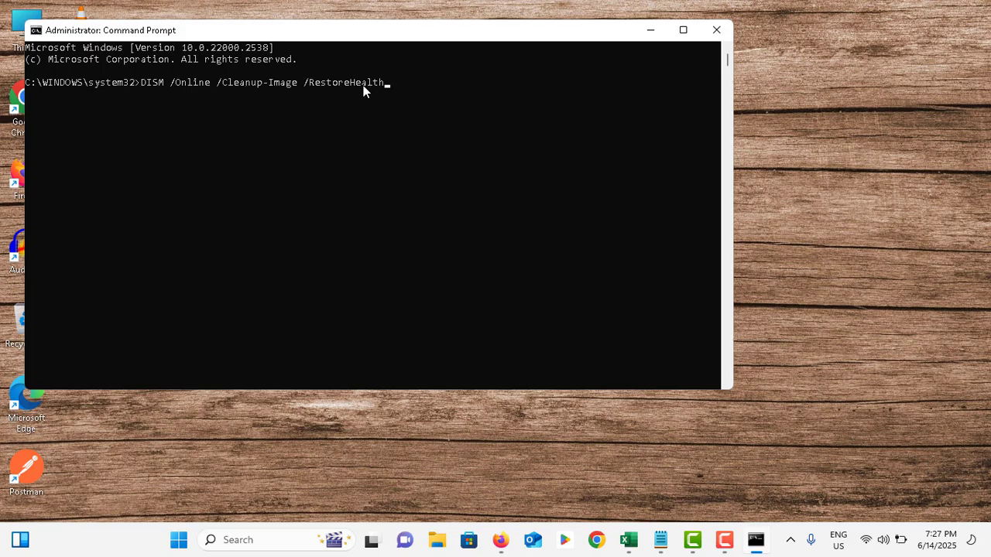
mouse_move(716, 29)
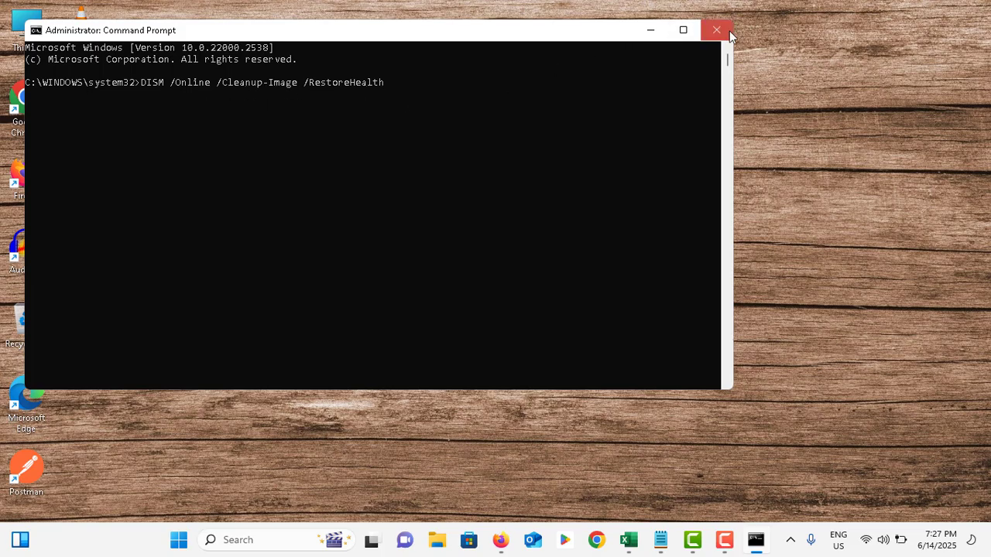
- Close Command Prompt, find no optional updates under Windows Update, then close Settings
click(715, 30)
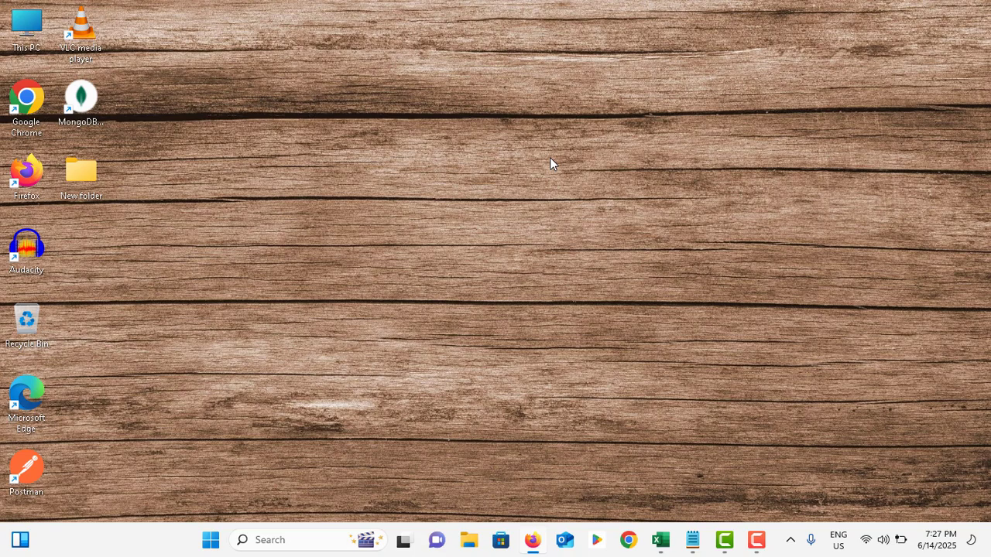
click(210, 540)
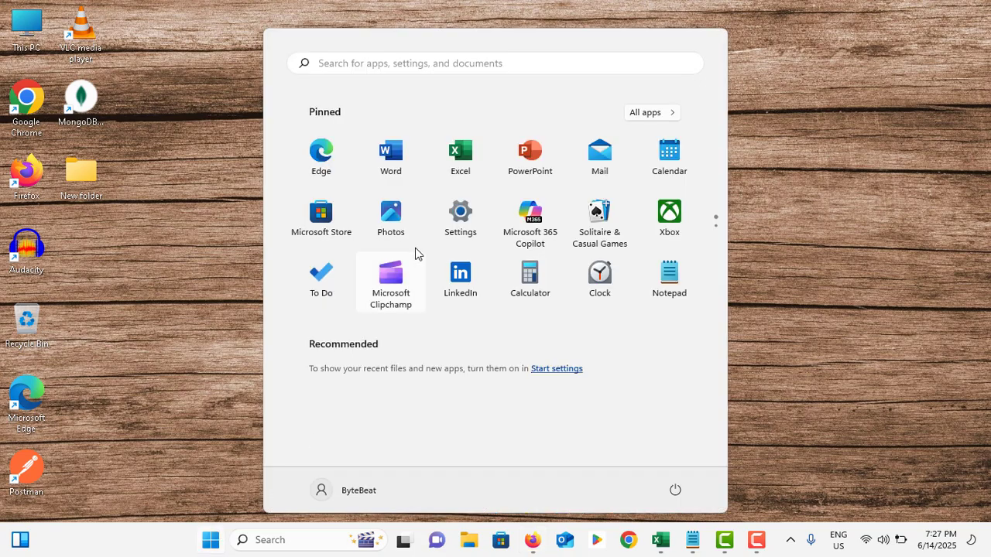
click(459, 211)
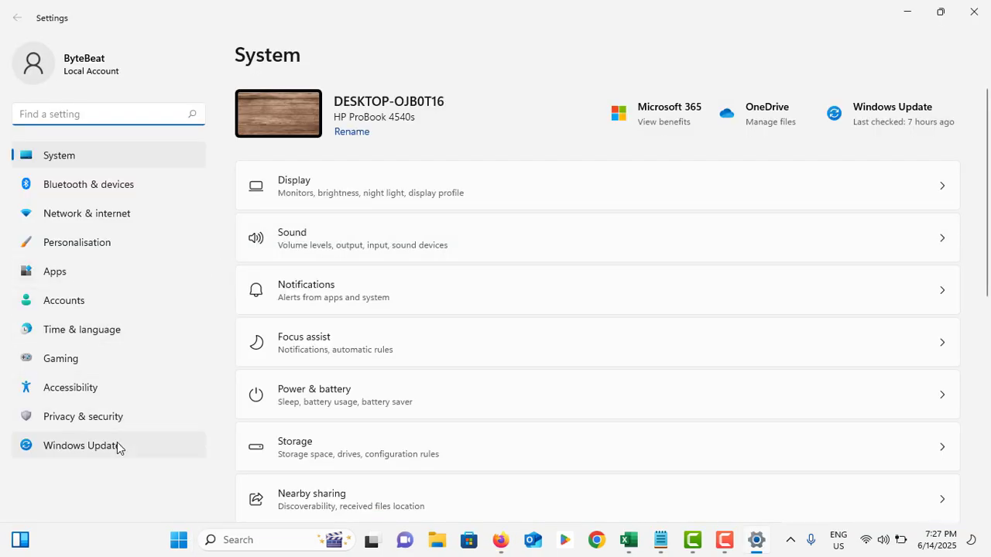
click(82, 446)
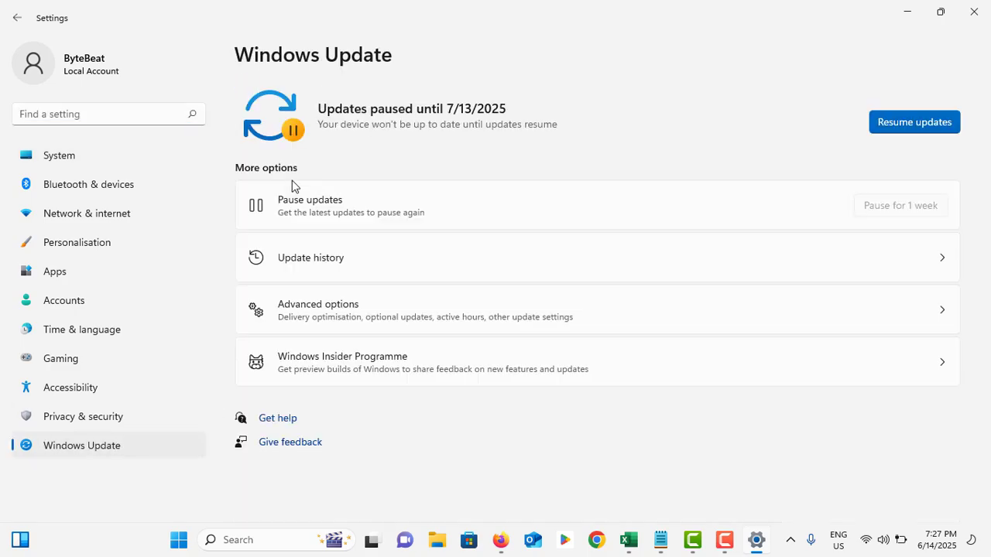
mouse_move(326, 350)
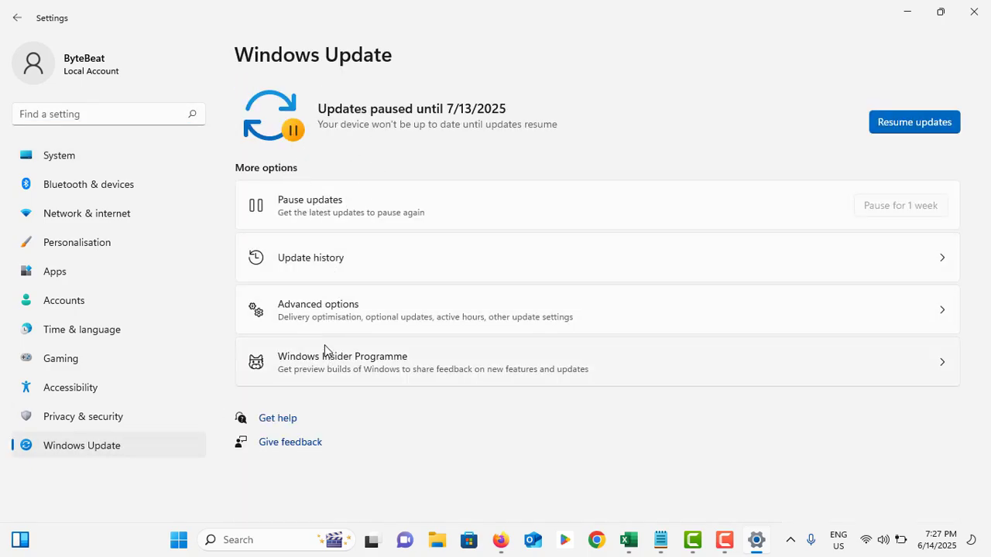
click(317, 310)
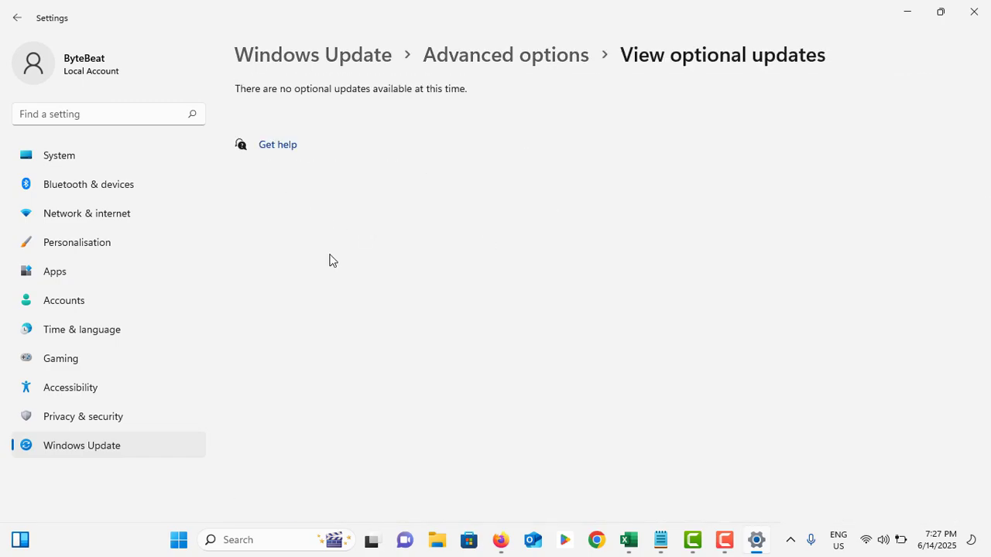
mouse_move(499, 191)
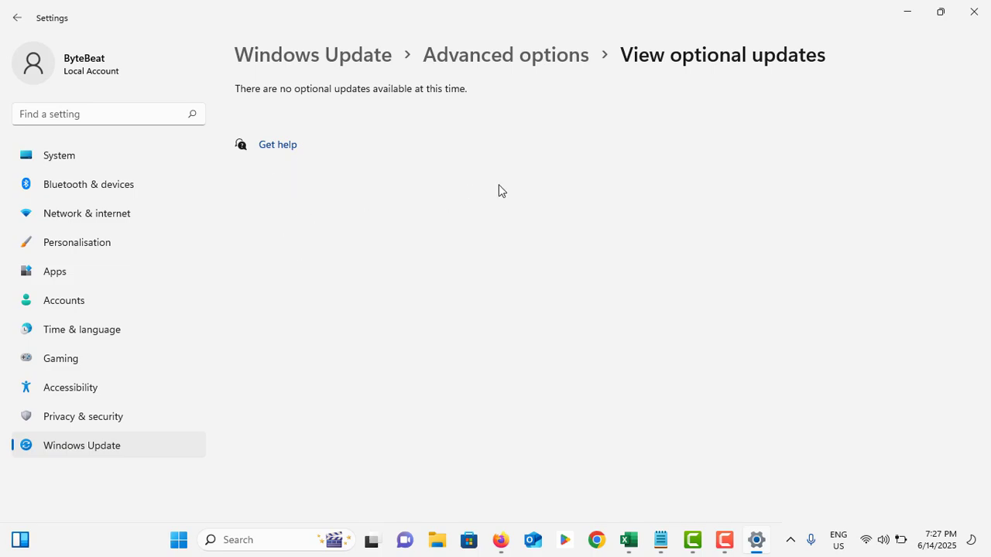
mouse_move(973, 12)
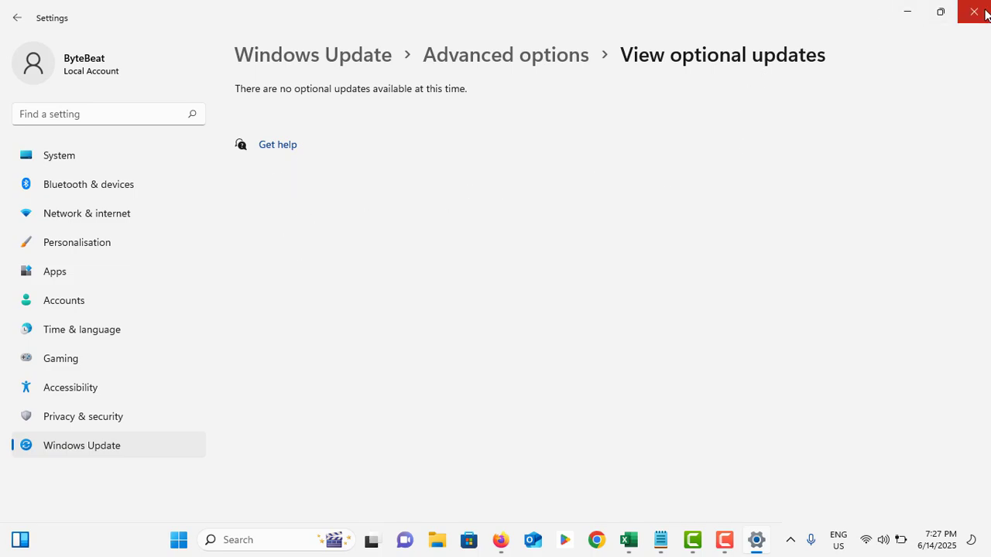
click(973, 14)
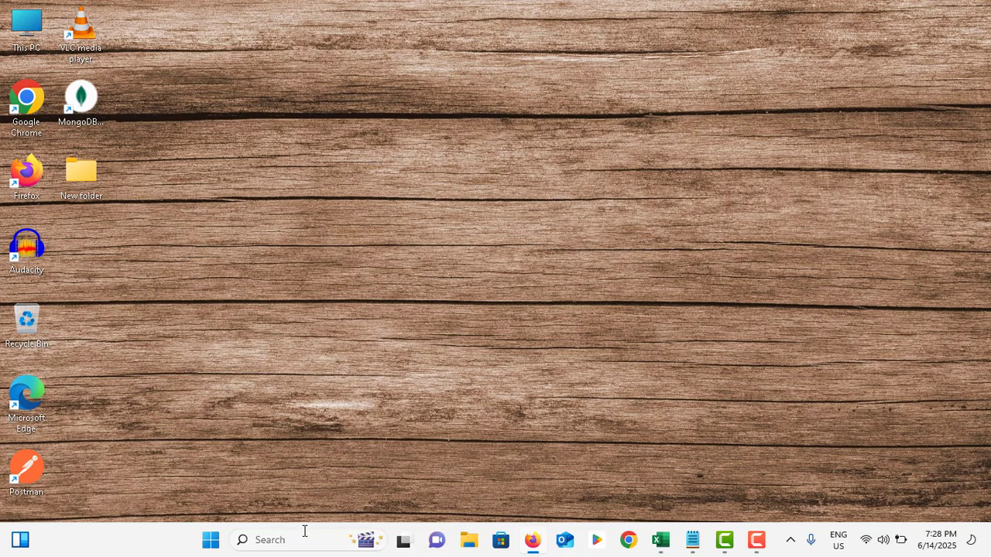
- Open the Run box from search and enter sysdm.cpl
text(ru)
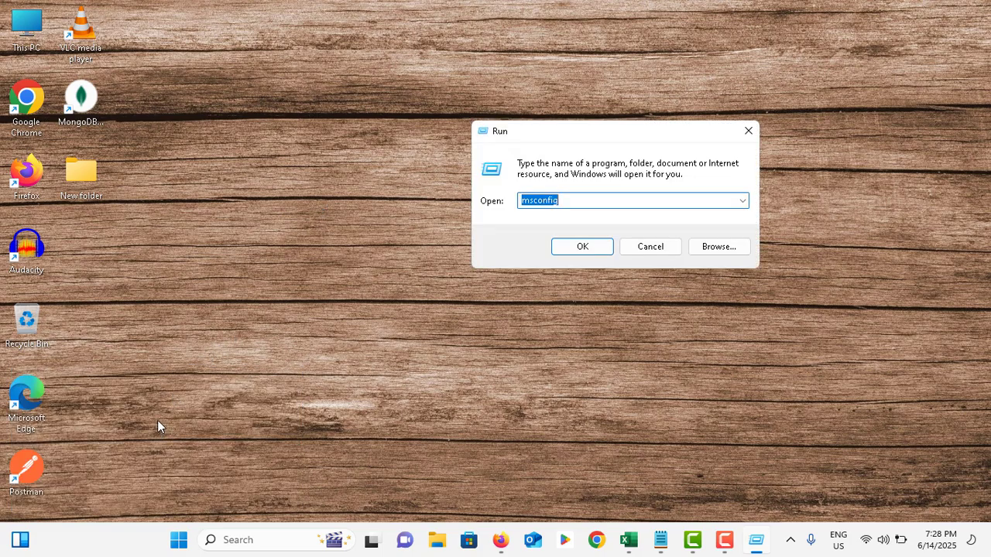
text(sysdm.cpl)
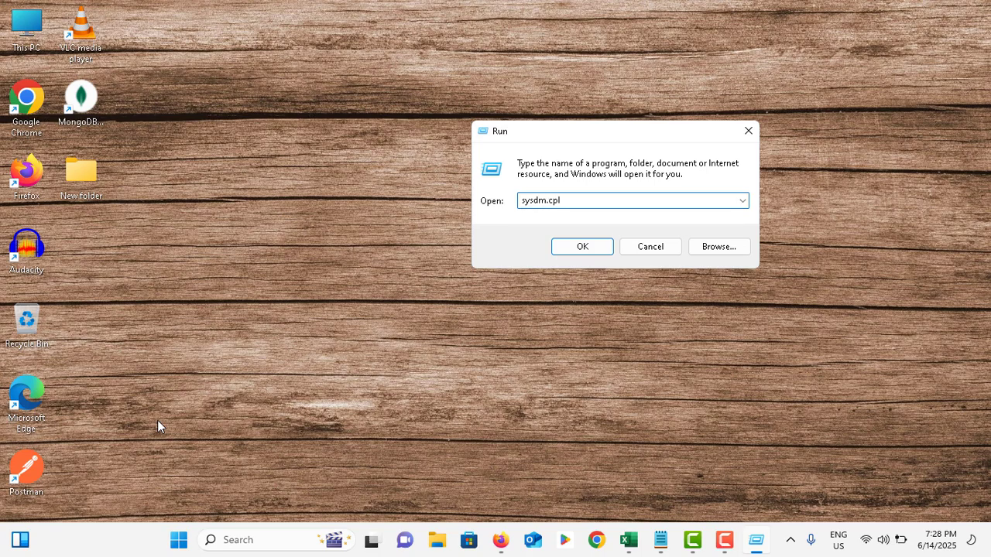
- Turn on DEP for all programs and services, adding azuredatastudio as an exception
click(581, 246)
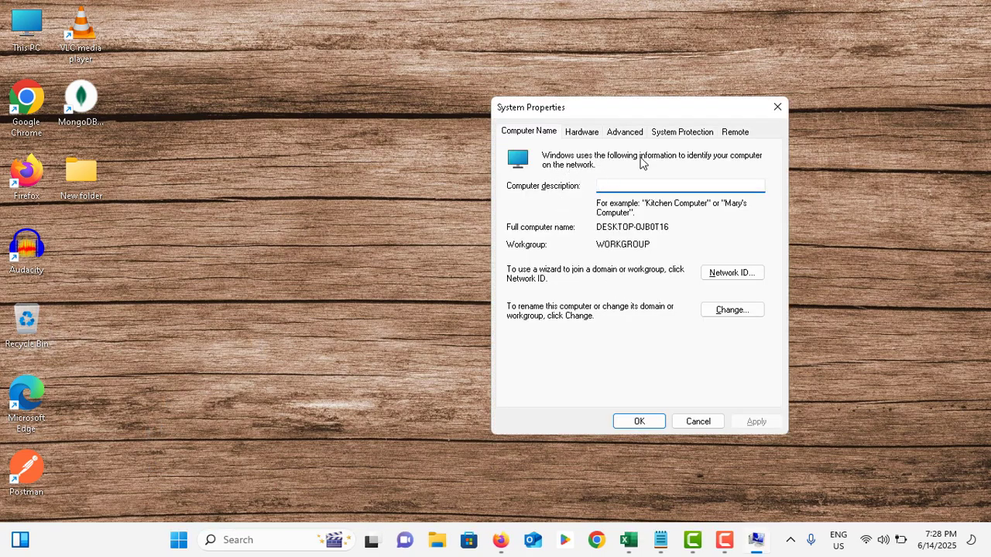
click(624, 131)
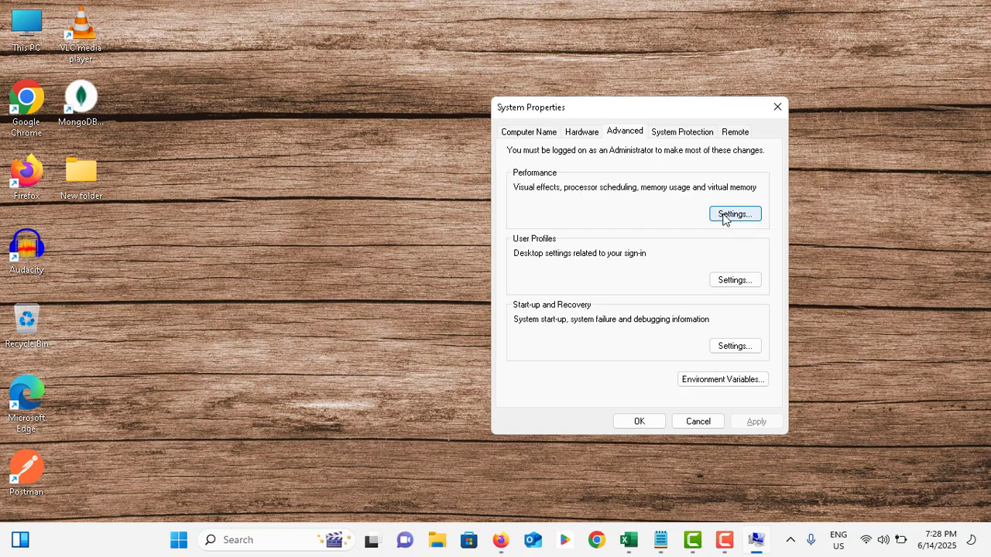
click(734, 214)
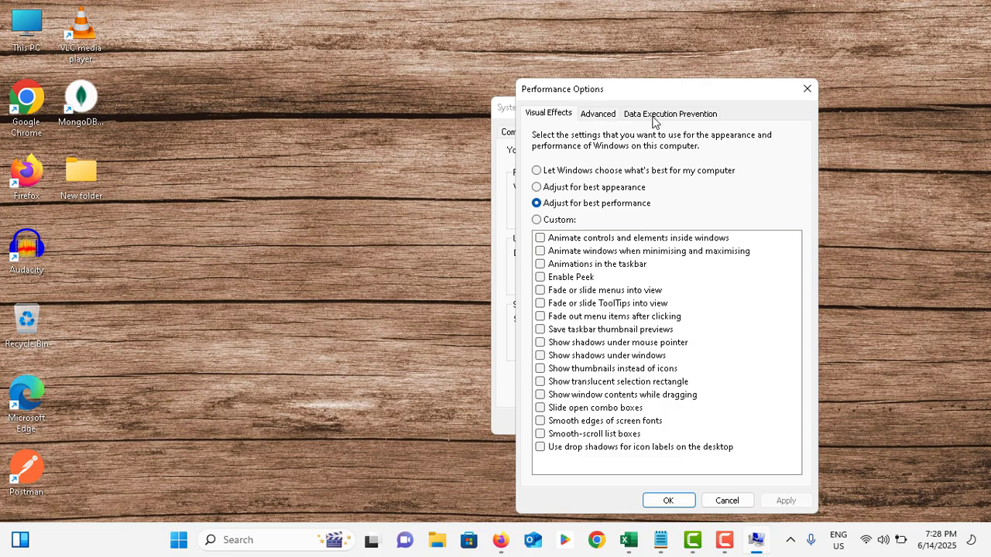
click(670, 113)
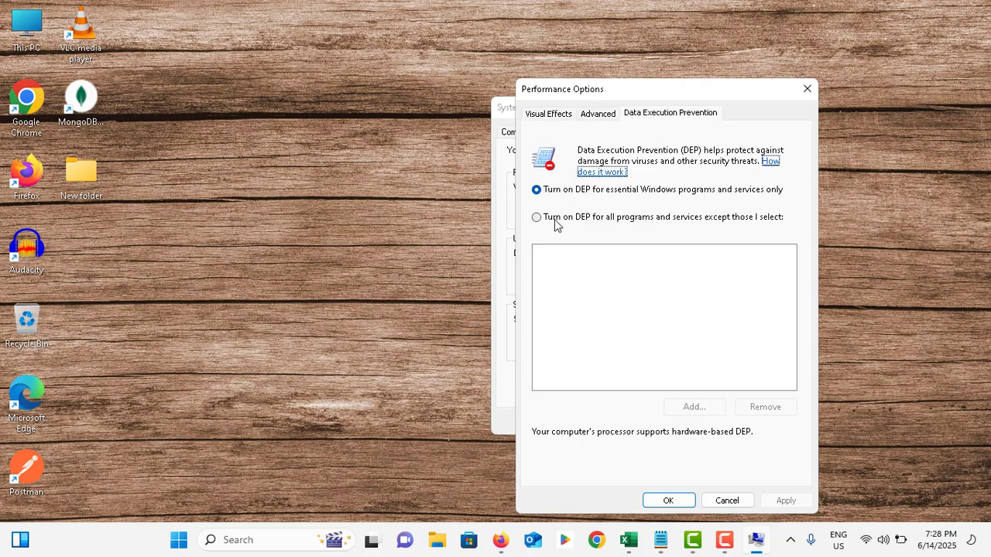
click(536, 217)
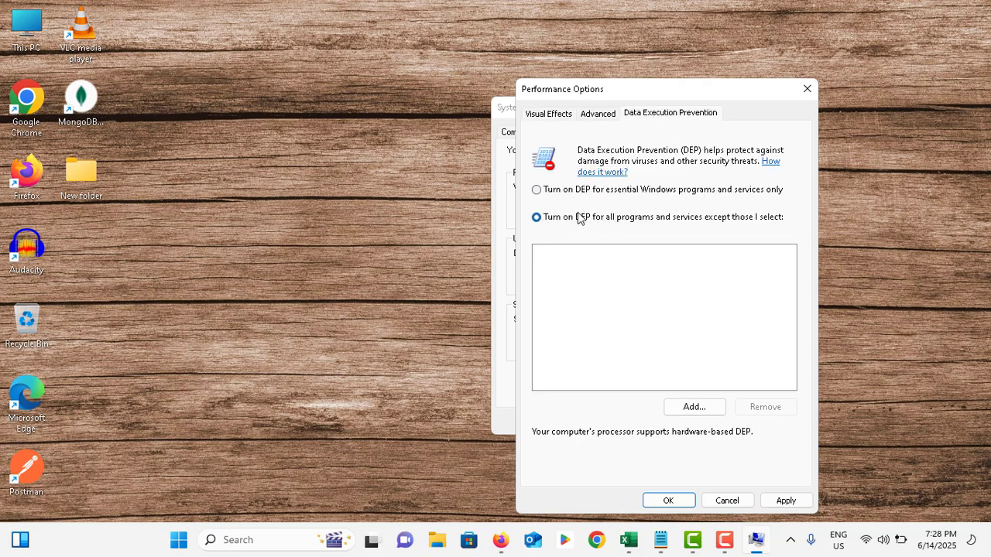
click(693, 406)
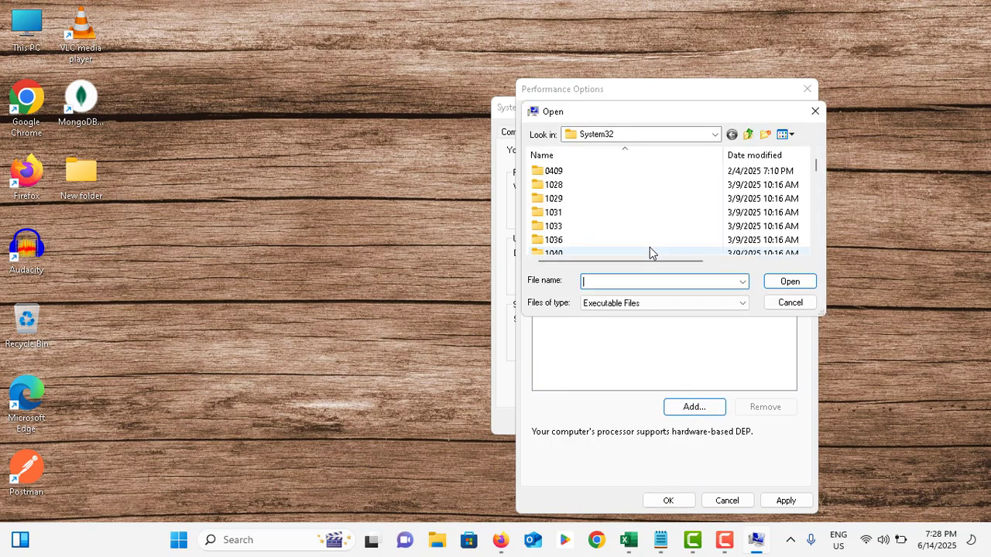
click(575, 226)
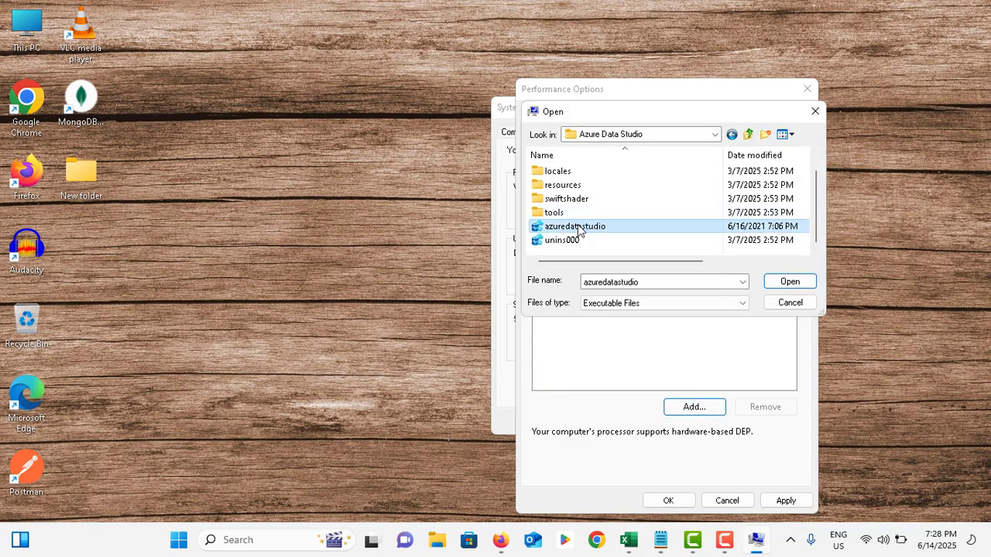
mouse_move(575, 229)
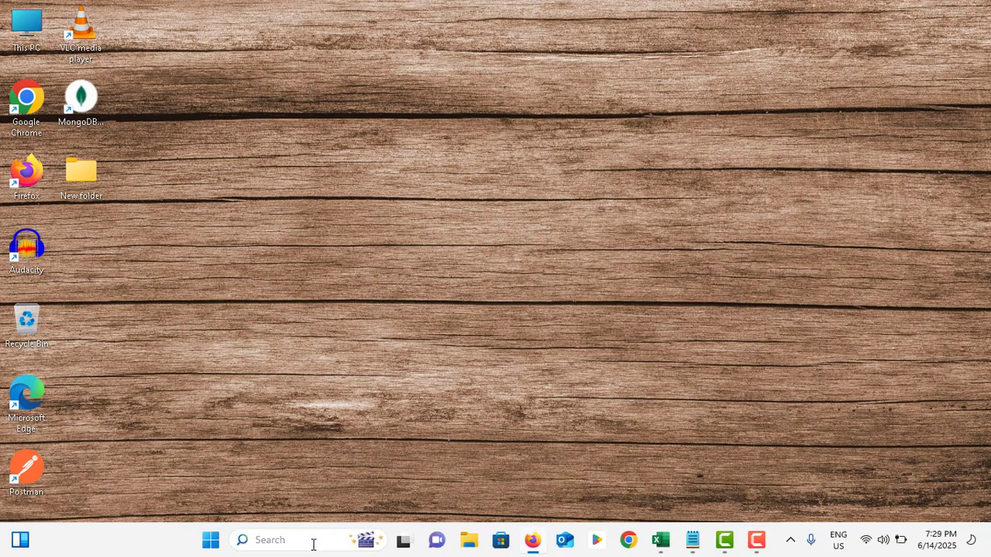
- Search taskbar for 'run' to open a fresh Run box
click(309, 540)
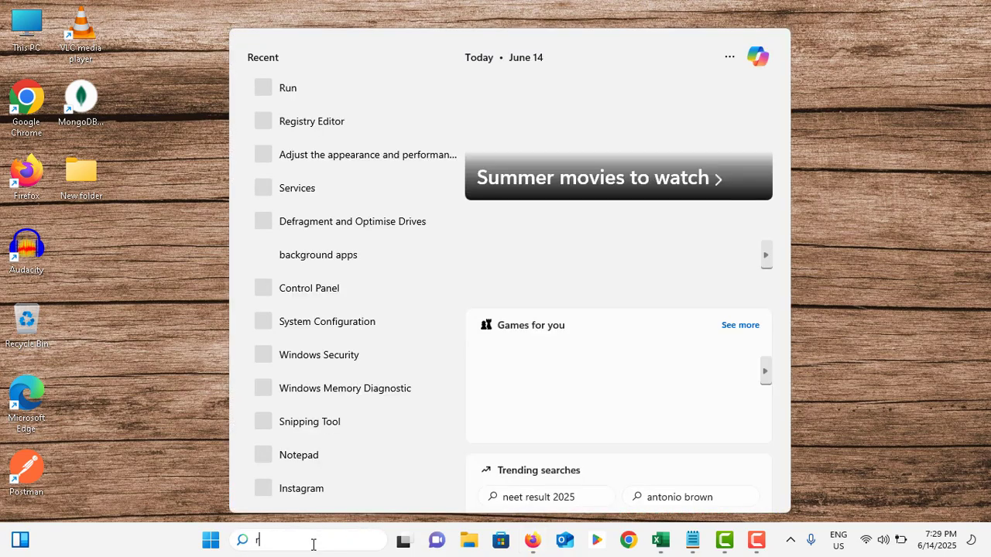
text(un)
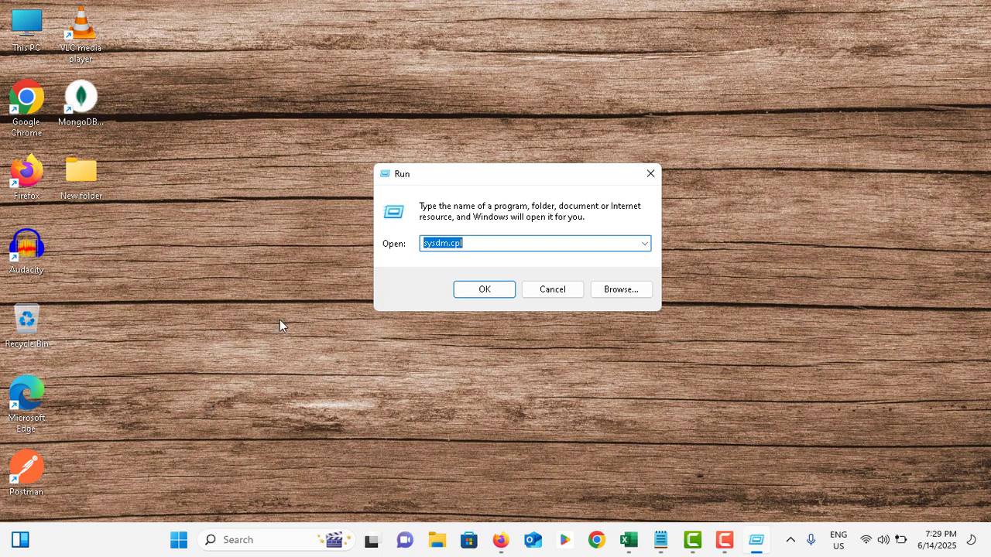
- Launch msconfig, hide all Microsoft services, and open Task Manager from the Startup tab
text(mscon)
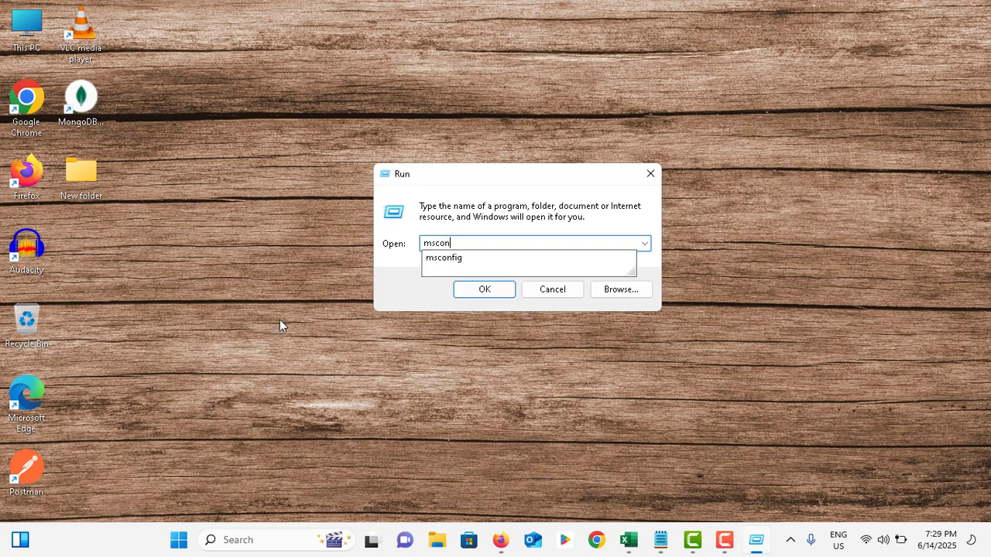
click(484, 289)
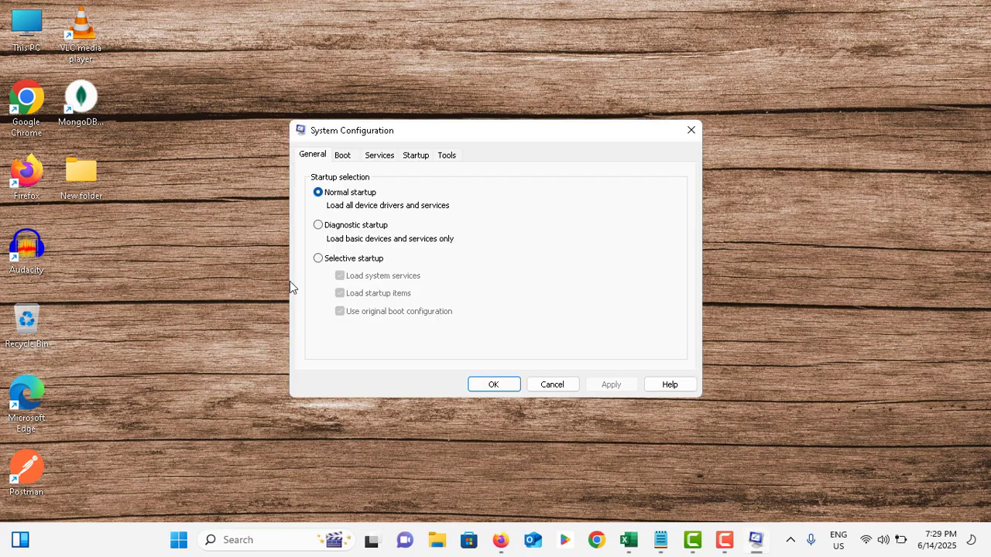
click(380, 155)
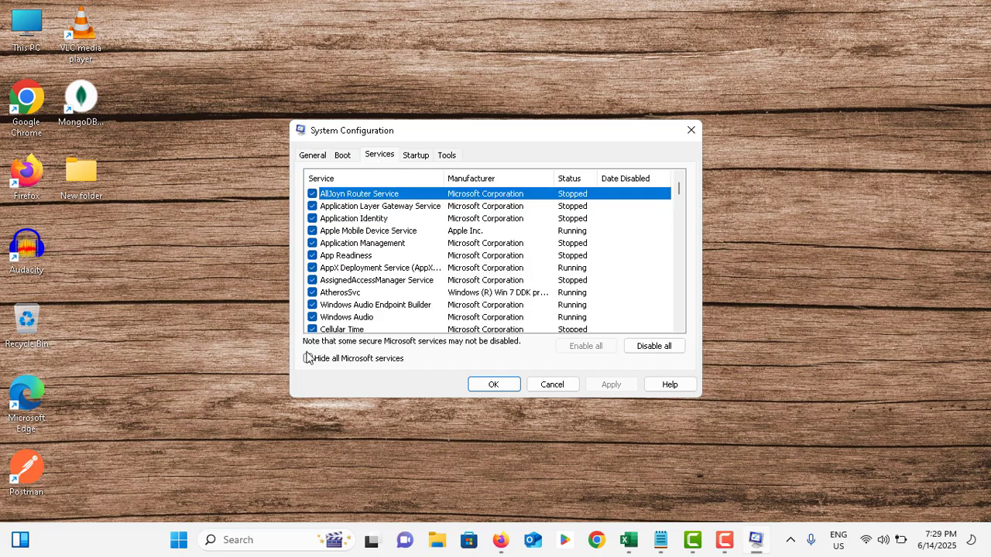
click(309, 359)
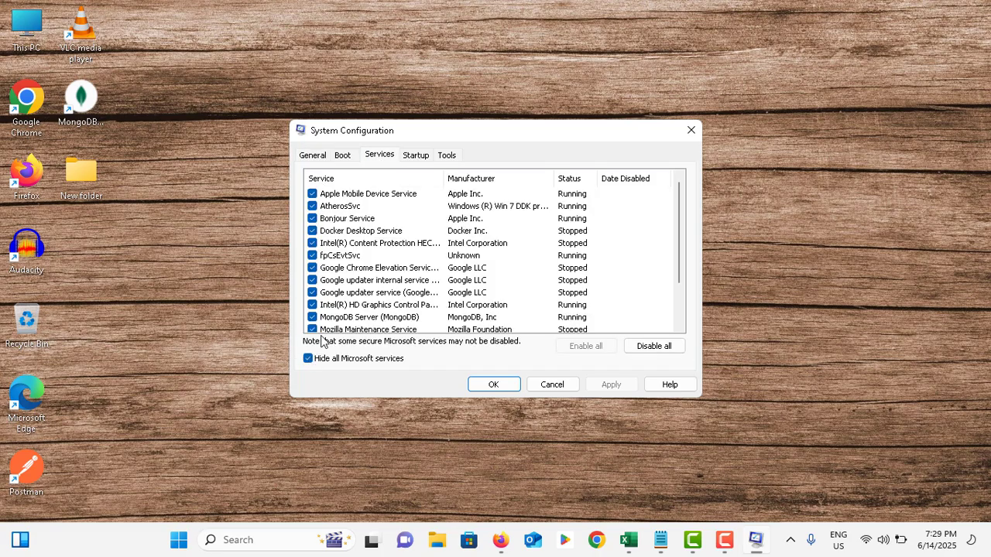
click(416, 154)
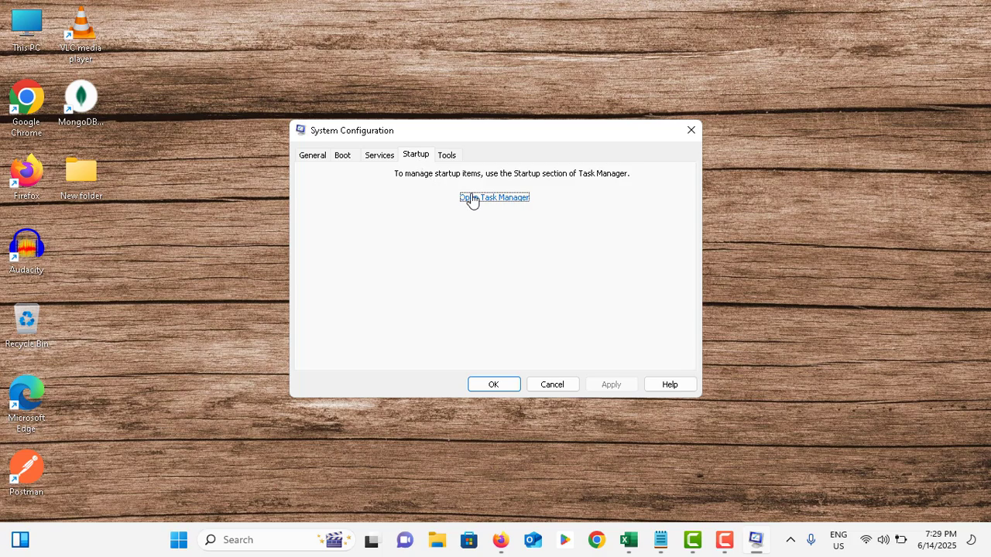
click(494, 196)
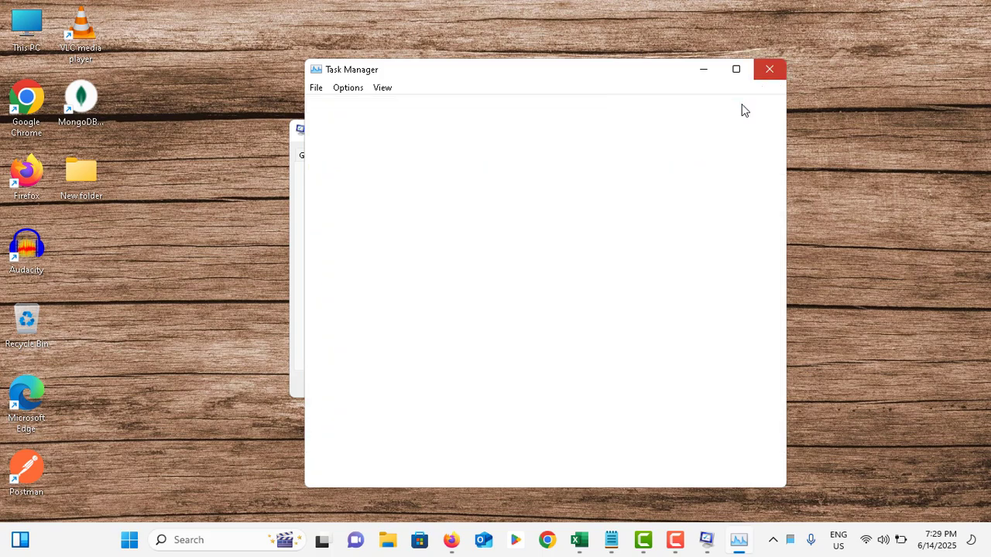
- Close Task Manager and launch Registry Editor via a 'rege' search
click(769, 69)
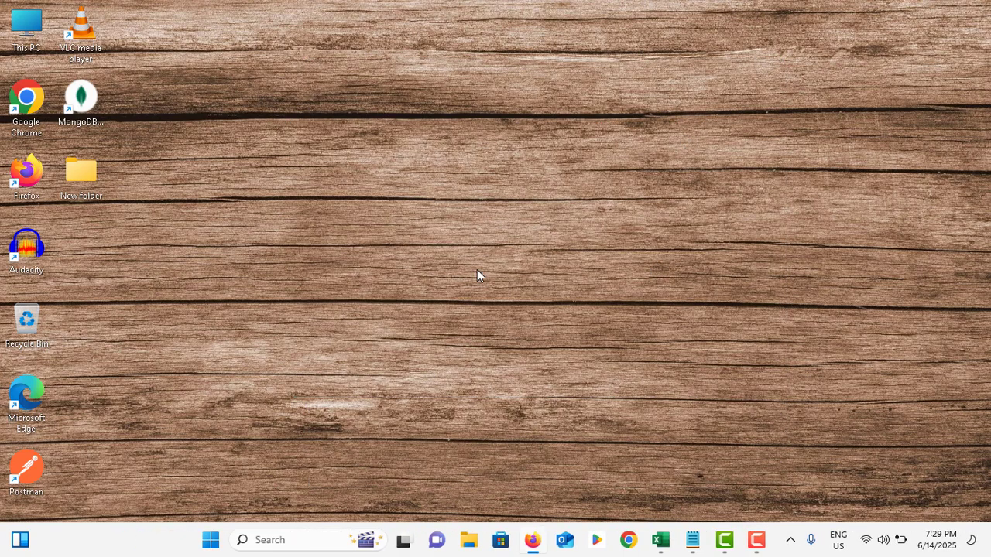
text(rege)
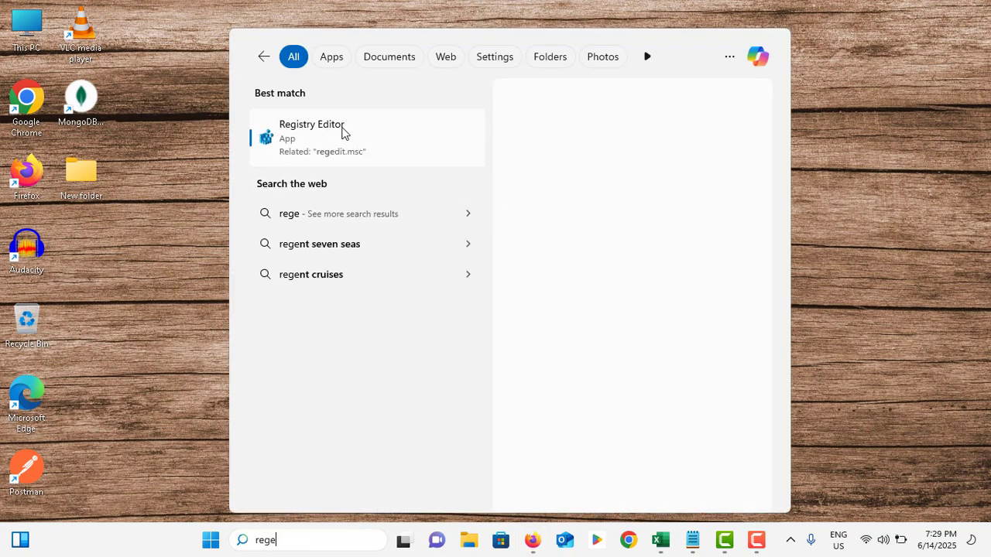
click(336, 137)
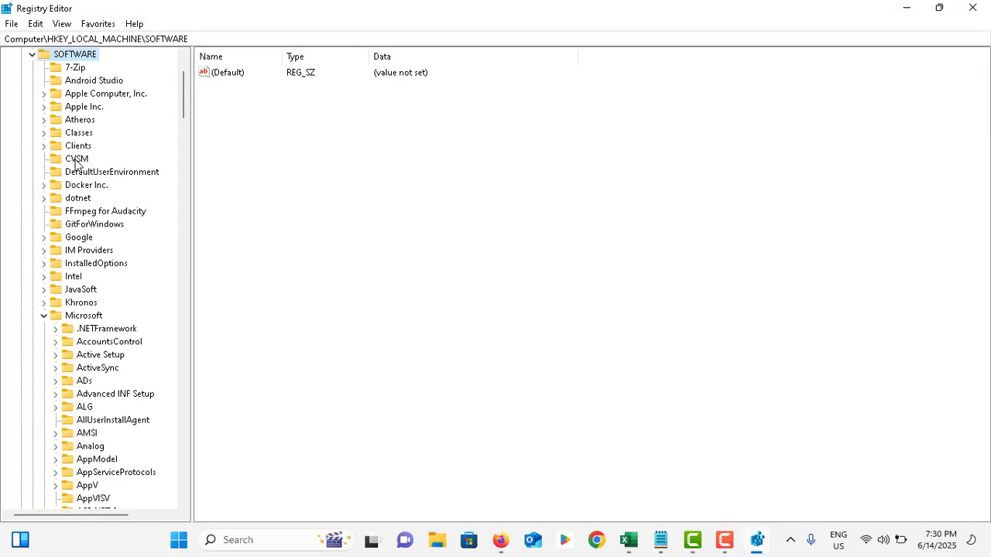
- Expand HKLM\SOFTWARE\Microsoft\Windows NT\CurrentVersion and select the Windows key
click(83, 315)
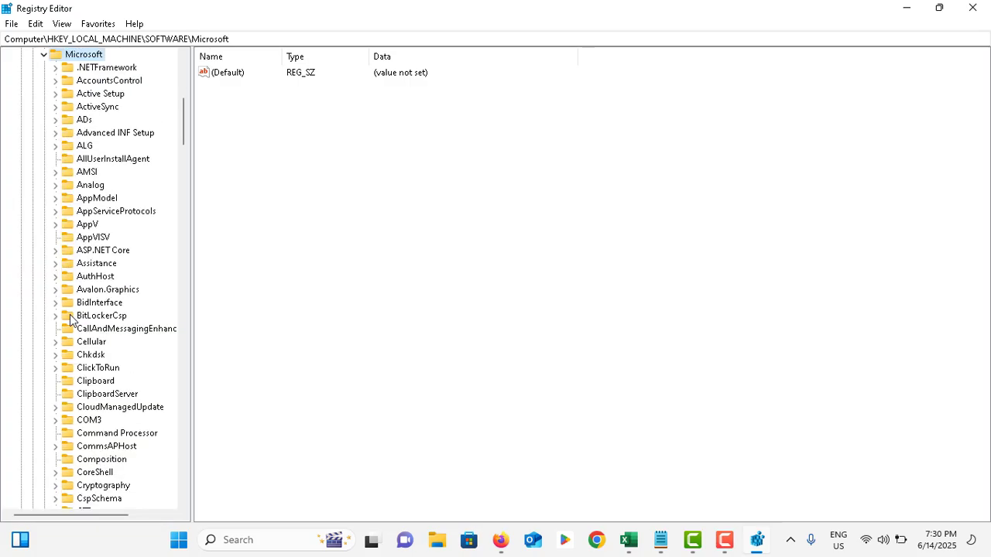
scroll(down, 3)
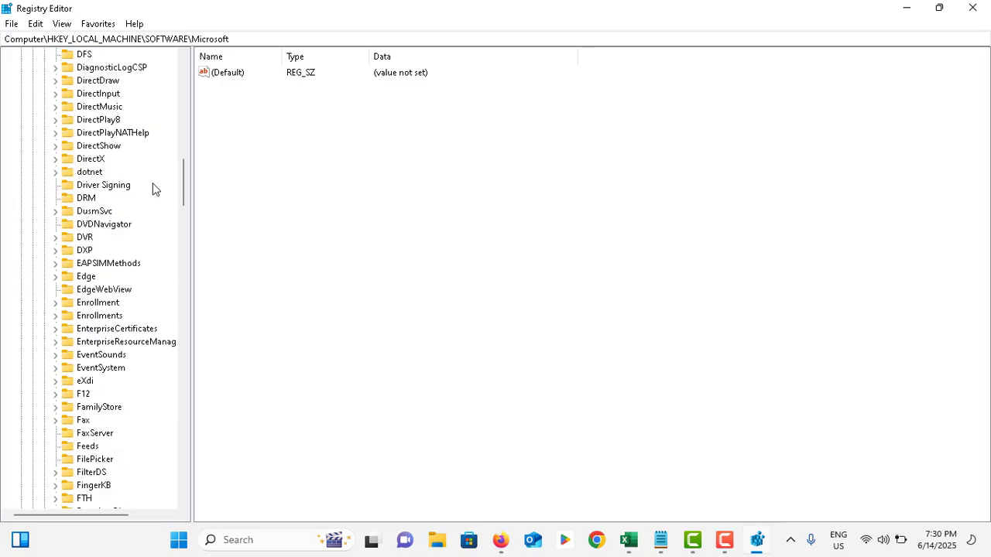
scroll(down, 3)
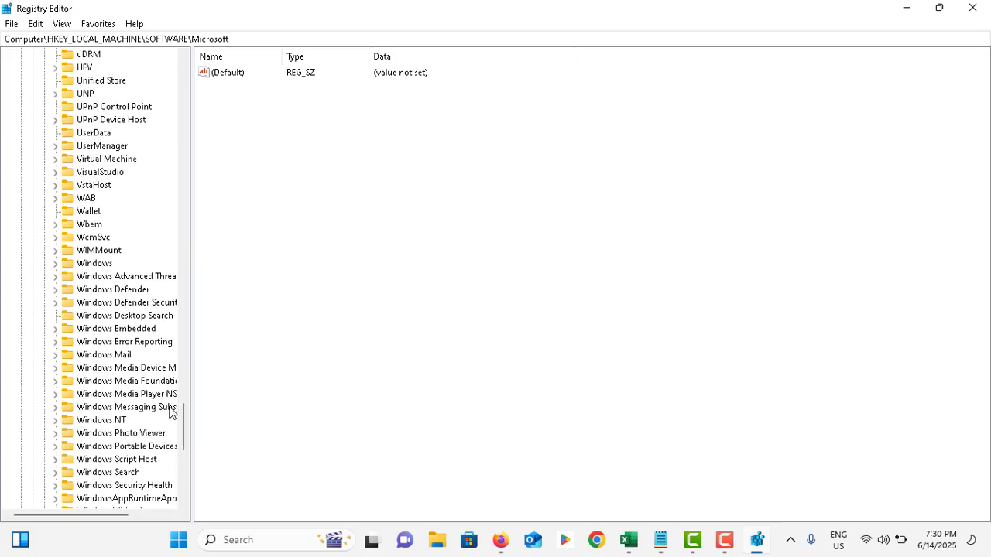
click(101, 420)
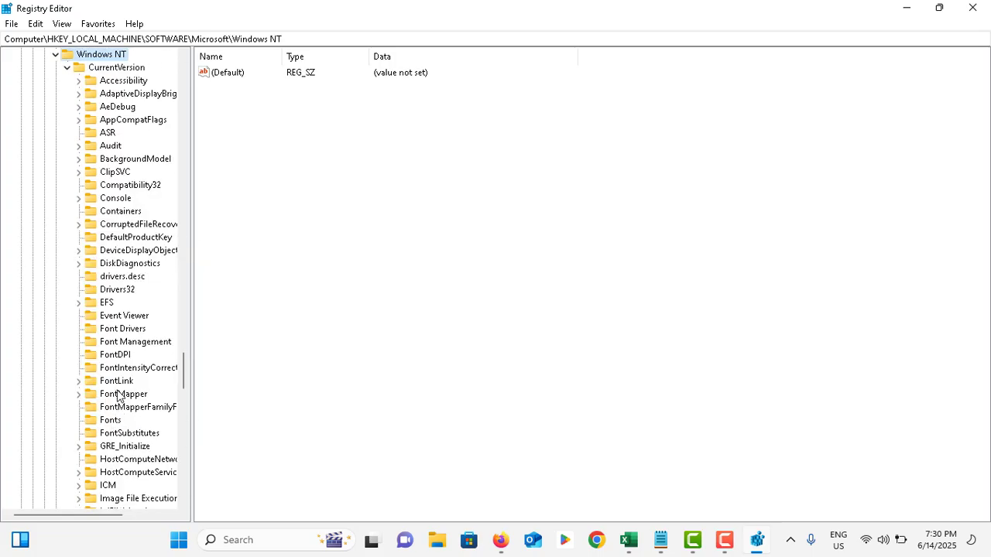
click(116, 67)
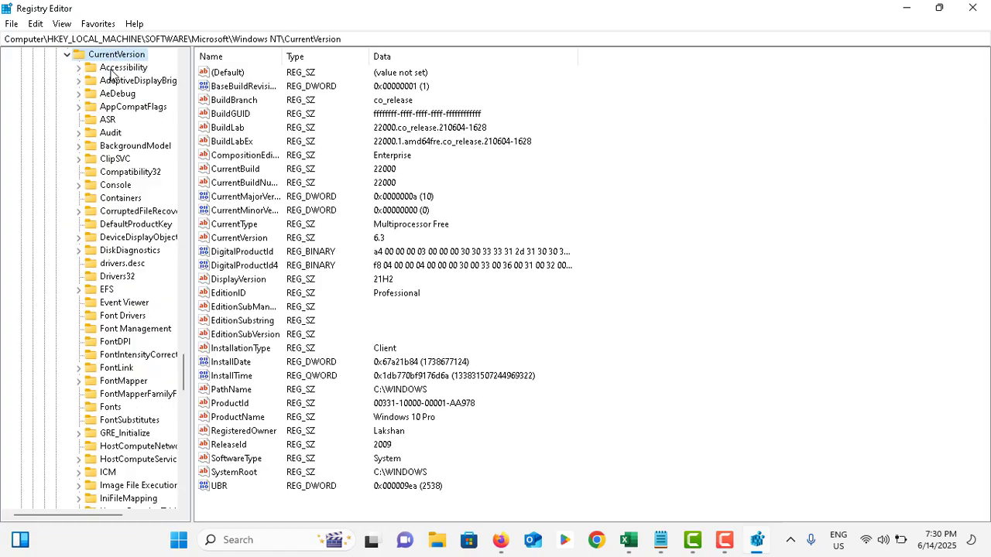
scroll(down, 3)
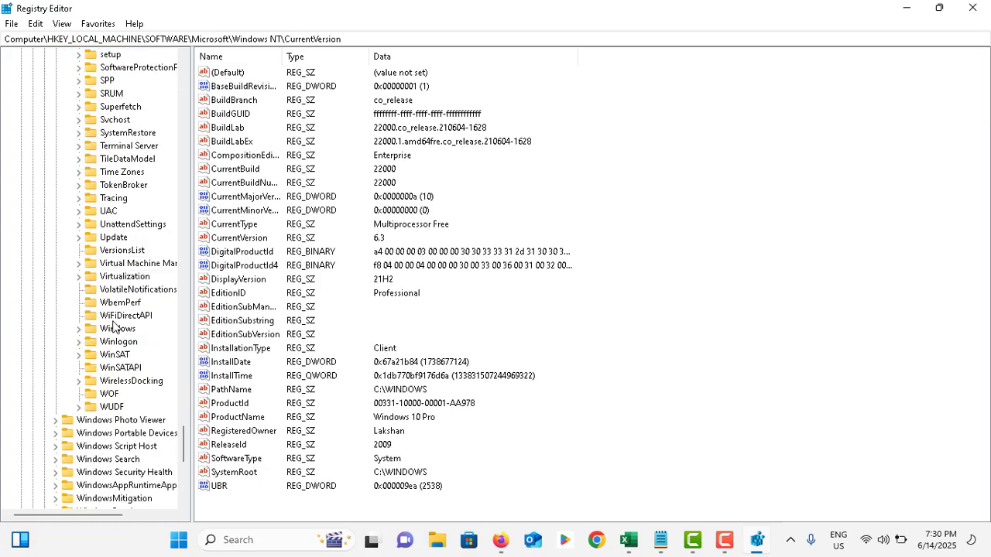
click(119, 329)
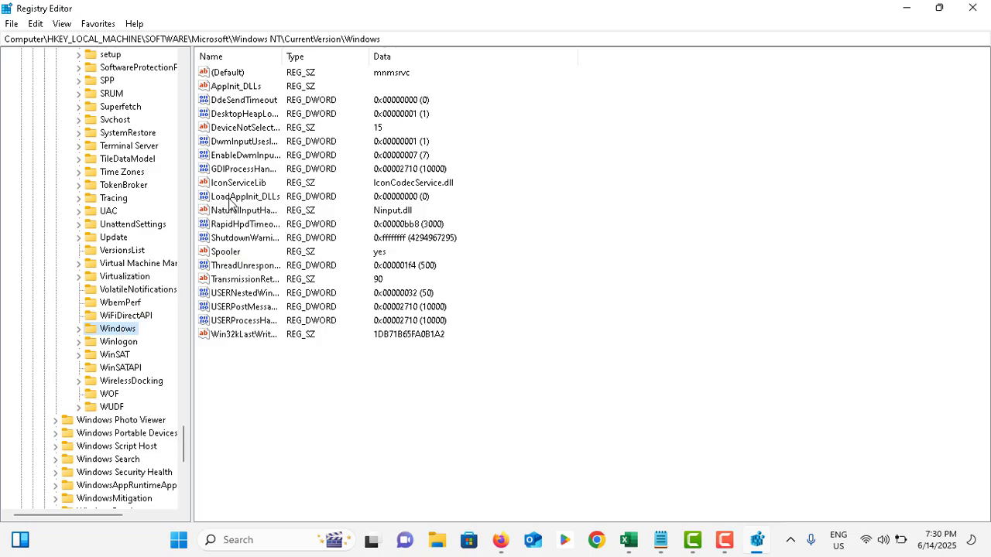
mouse_move(259, 205)
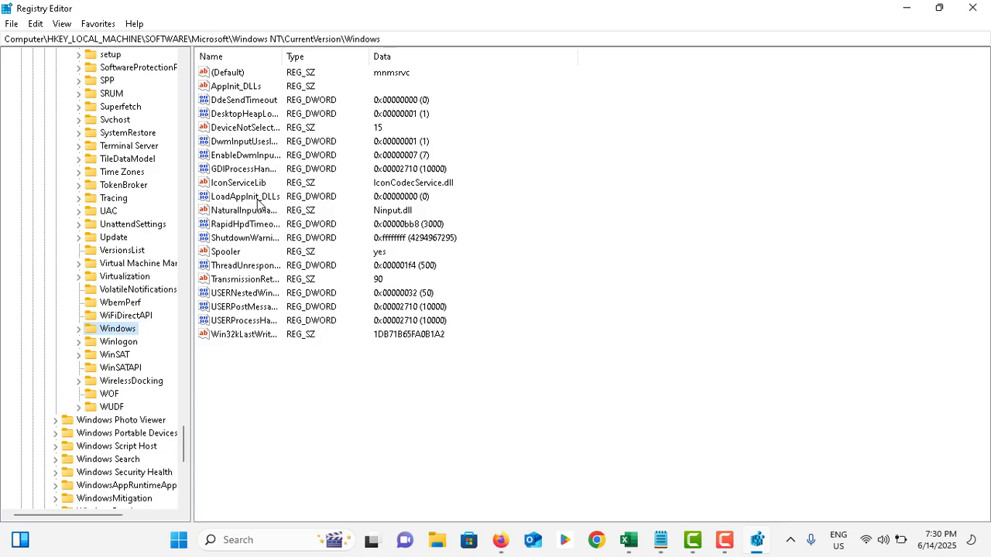
- Edit the LoadAppInit_DLLs value and enter 1 as its value data
double_click(244, 196)
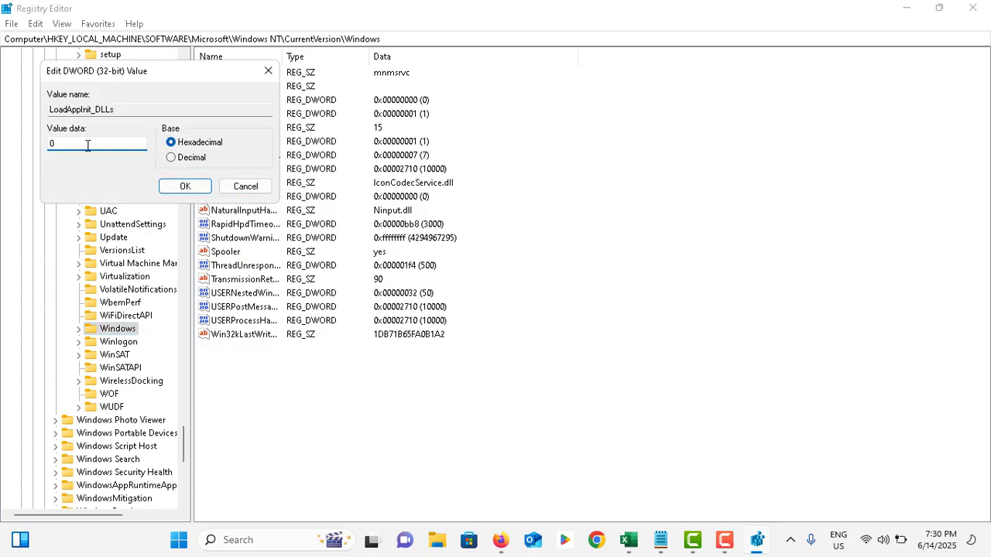
text(1)
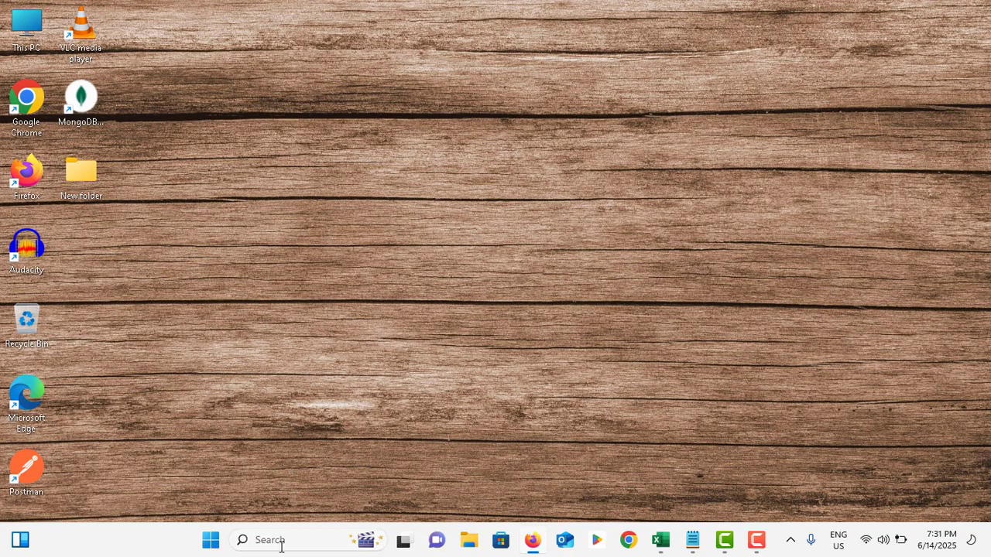
- Launch Windows Memory Diagnostic with mdsched from the Run dialog
text(ru)
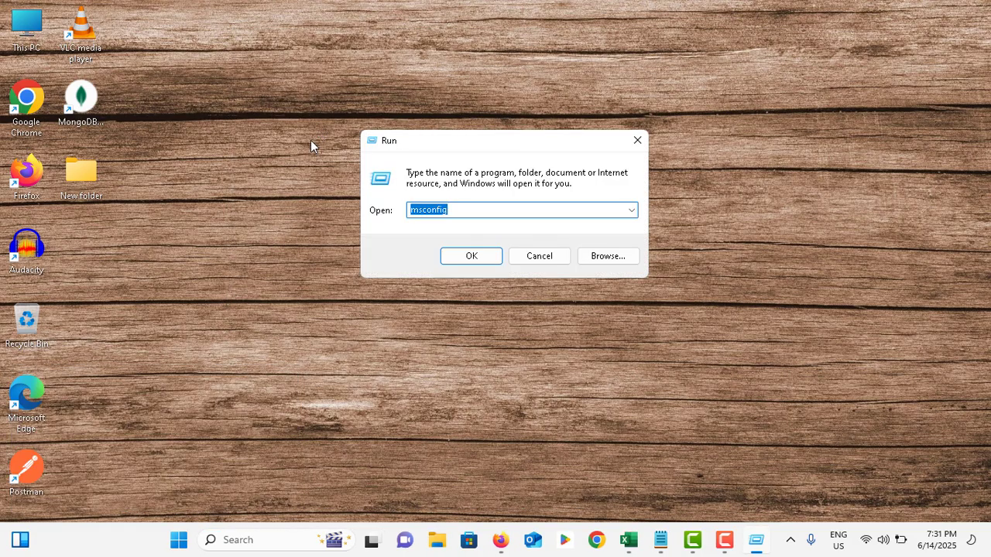
text(mds)
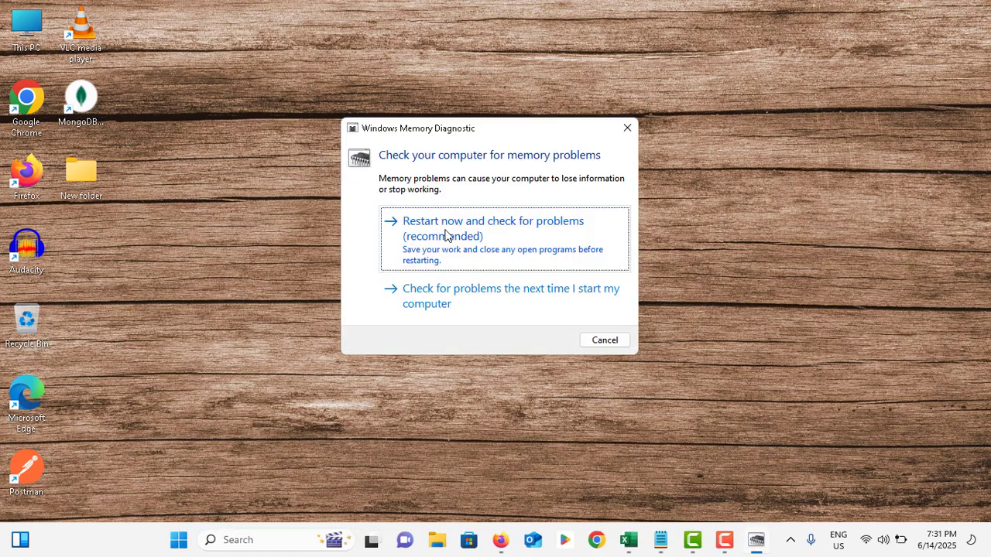
mouse_move(511, 236)
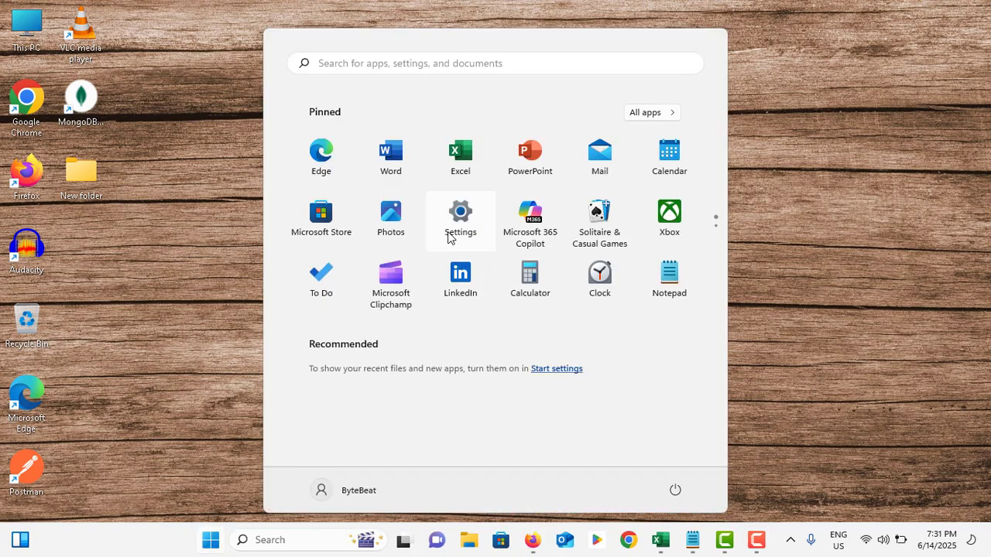
- From Settings, go via Windows Update to Privacy & security and launch Windows Security
click(460, 210)
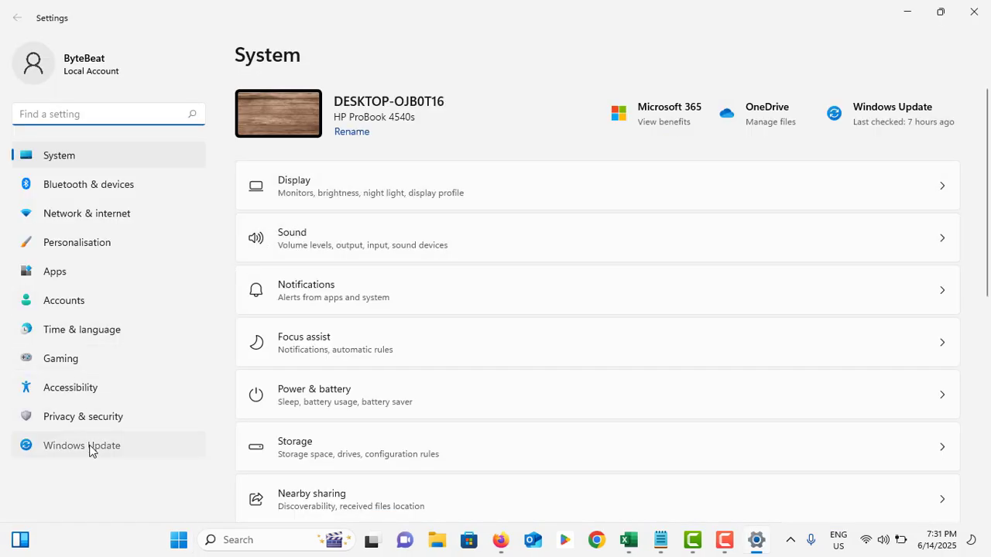
click(82, 445)
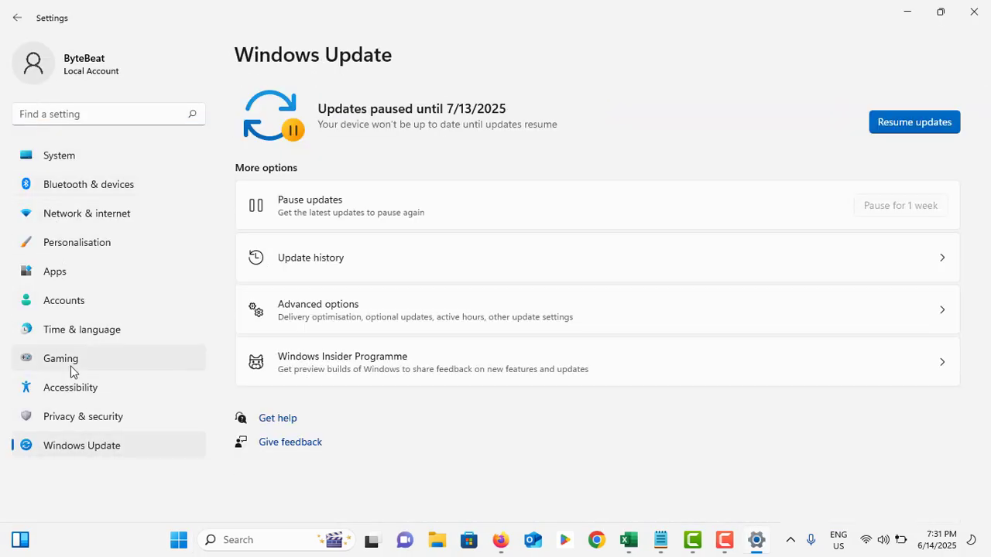
click(83, 416)
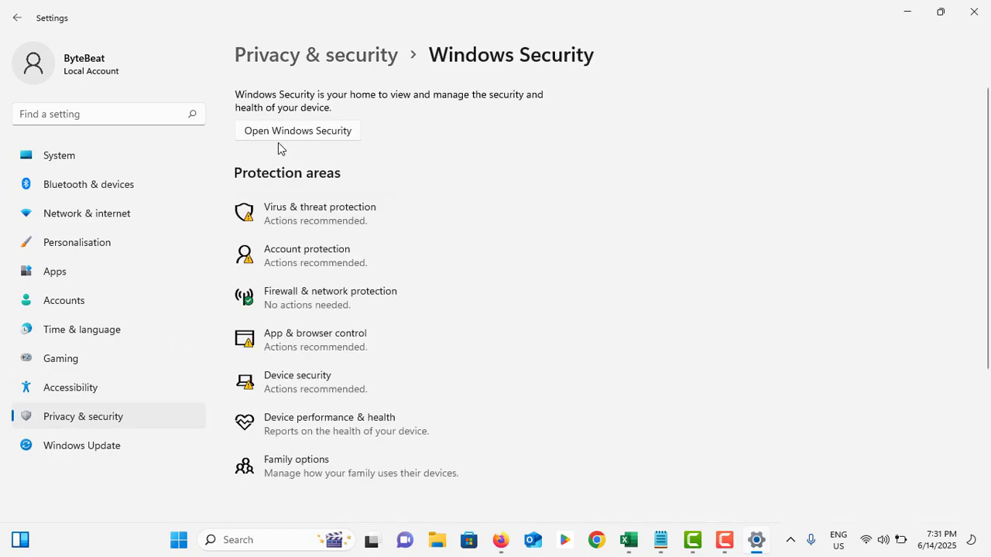
click(297, 130)
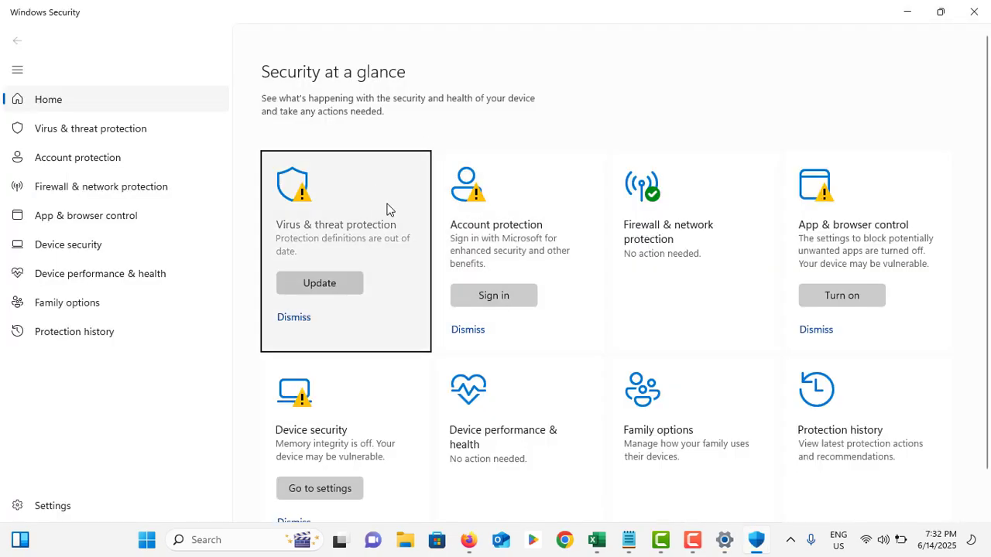
- Review Virus & threat protection showing no current threats, then close Windows Security
click(335, 225)
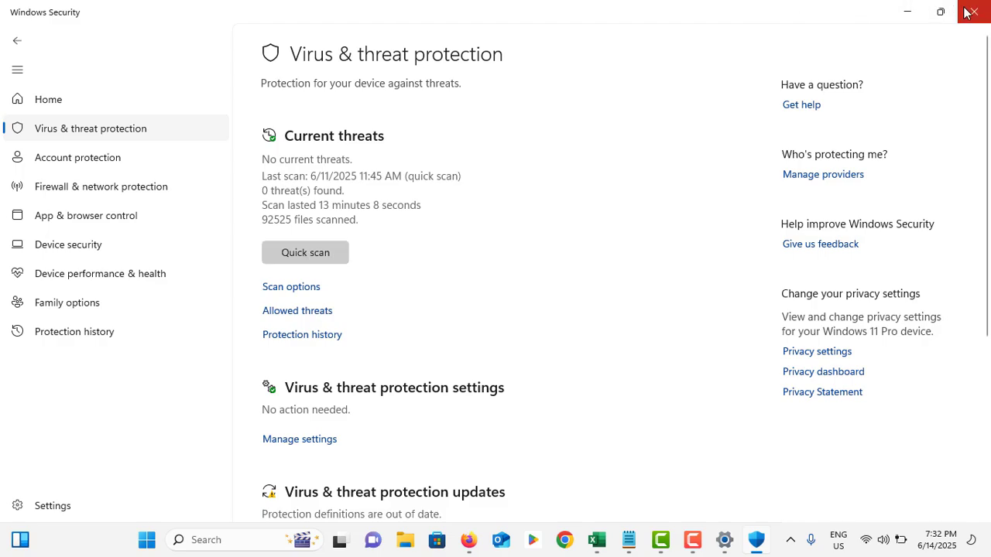
click(973, 12)
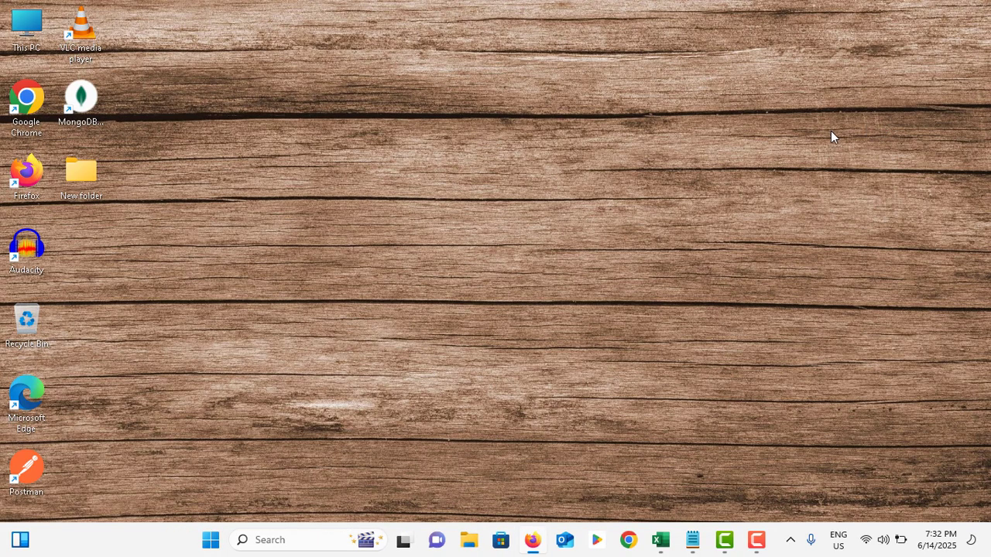